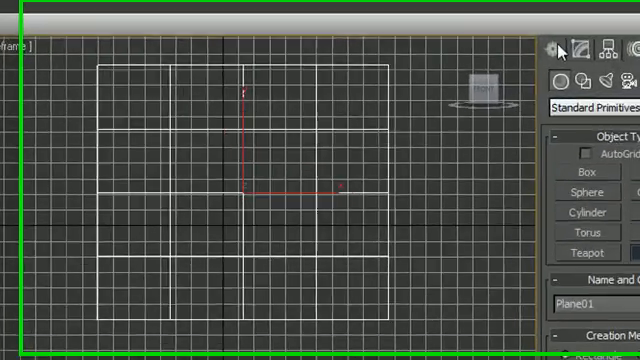
mouse_move(548, 44)
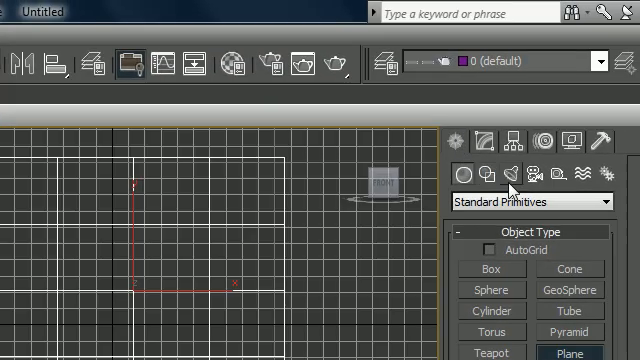
mouse_move(516, 180)
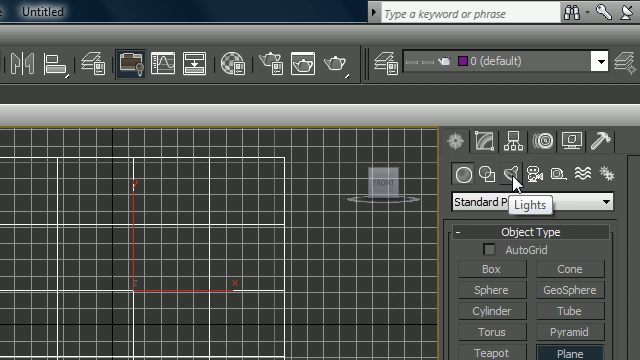
Step: Show the Lights category and list the Photometric/Standard light families
click(516, 176)
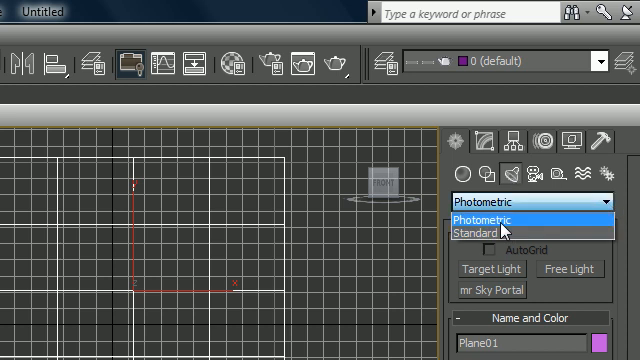
mouse_move(496, 230)
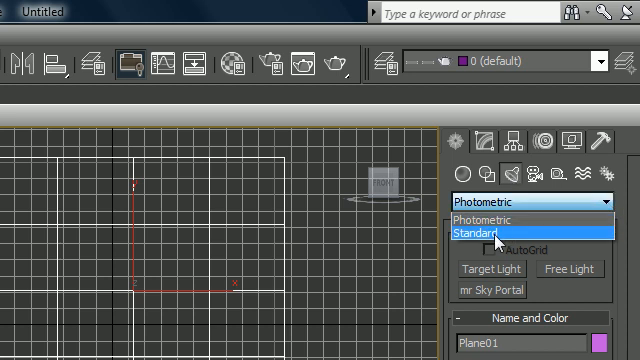
click(480, 236)
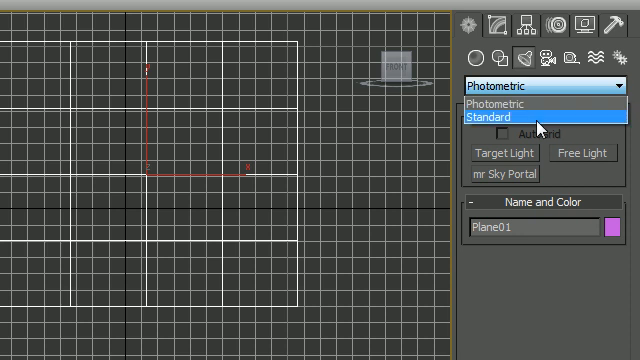
Step: Choose the Standard light family so Target Spot, Omni and Skylight become available
click(502, 120)
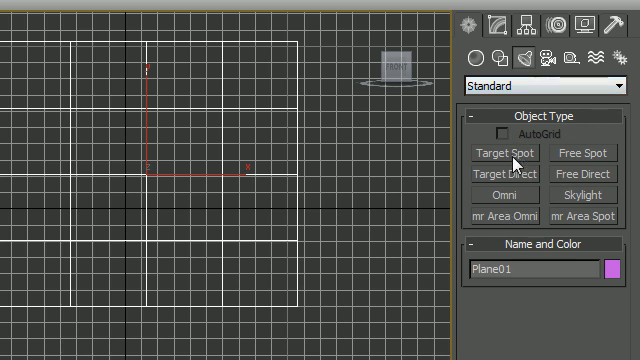
mouse_move(512, 204)
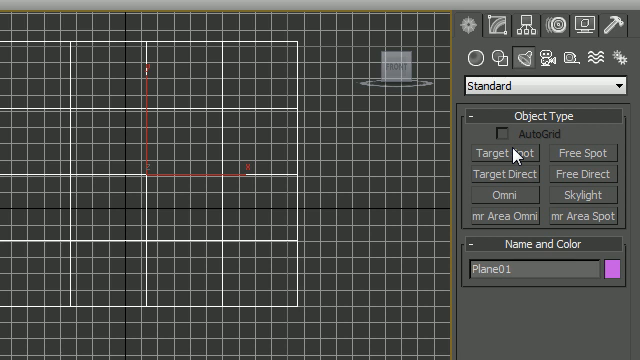
mouse_move(512, 198)
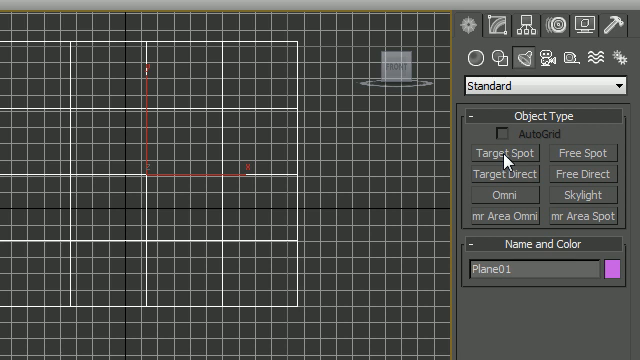
Step: Place a Target Spot in the Top view with its target dragged onto the plane wall
click(488, 152)
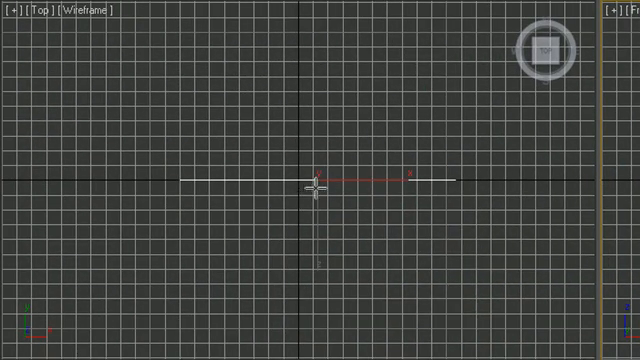
drag(316, 178, 390, 300)
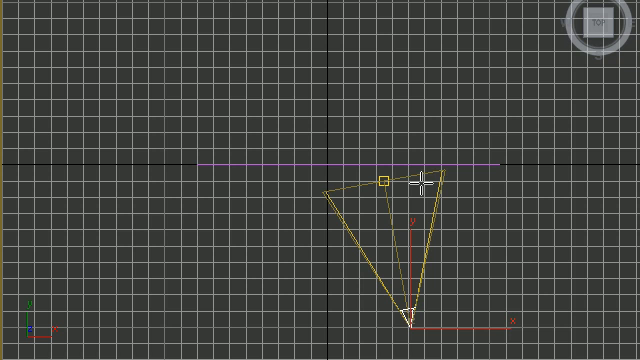
mouse_move(396, 320)
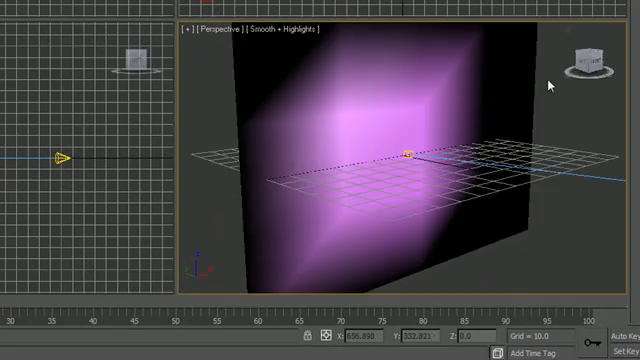
mouse_move(480, 280)
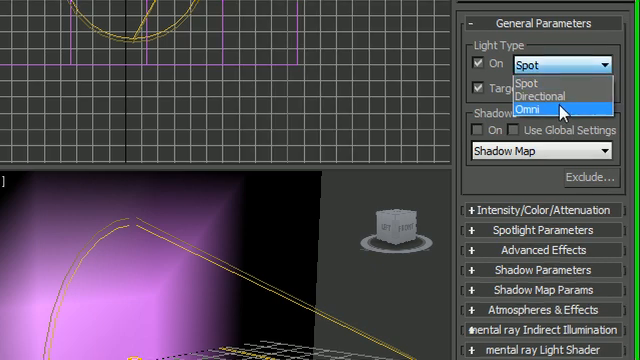
Step: Keep the light as a Spot type in General Parameters, showing hotspot 43 and falloff 45
click(532, 104)
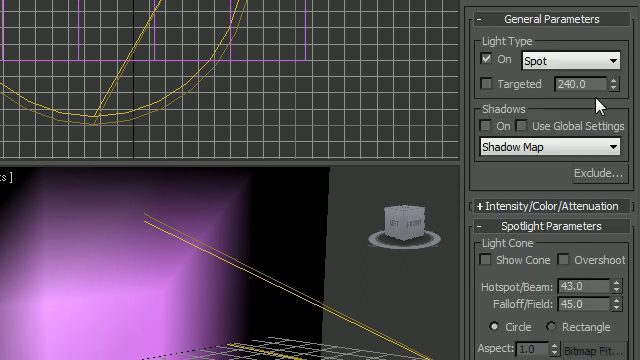
mouse_move(476, 88)
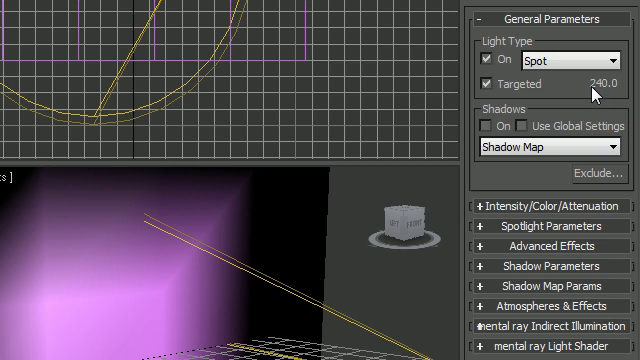
mouse_move(596, 96)
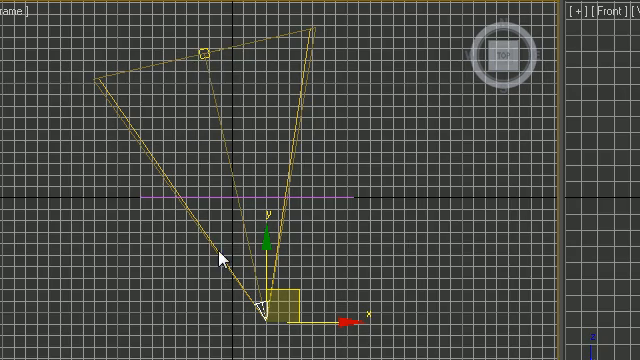
mouse_move(222, 258)
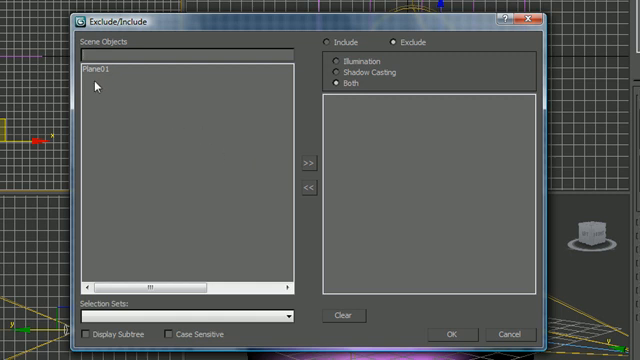
Step: Select Plane01 in the Exclude/Include dialog's scene objects, leaving nothing excluded
click(100, 72)
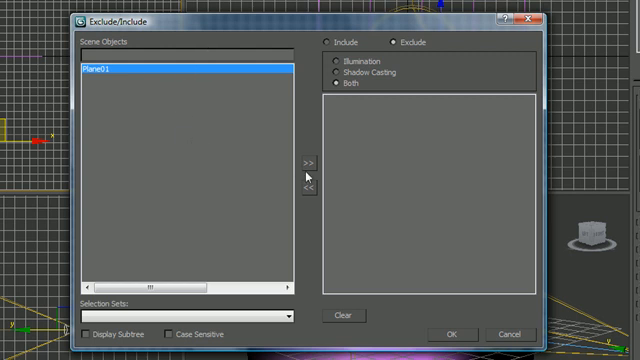
mouse_move(396, 174)
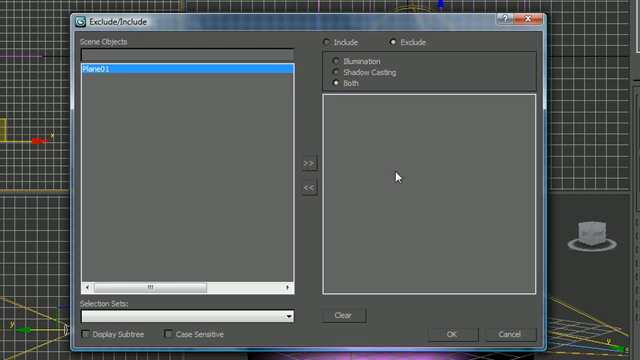
mouse_move(416, 172)
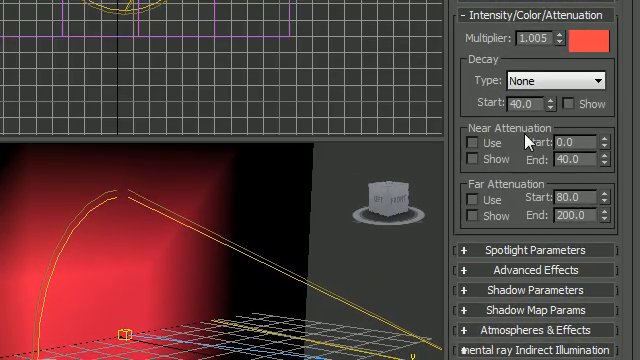
mouse_move(528, 210)
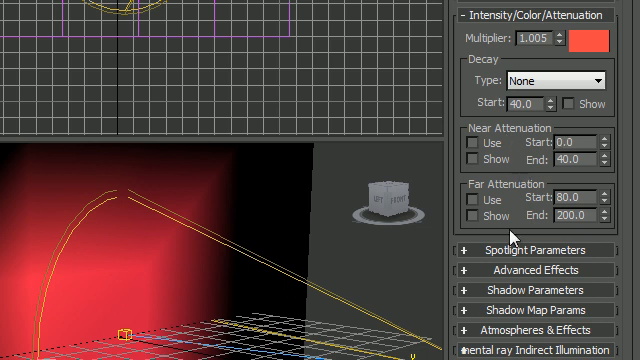
mouse_move(462, 16)
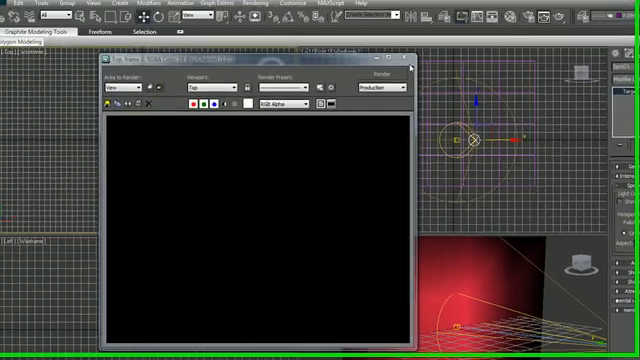
Step: Inspect the finished render of the soft red spotlight circle on the dark wall
click(376, 88)
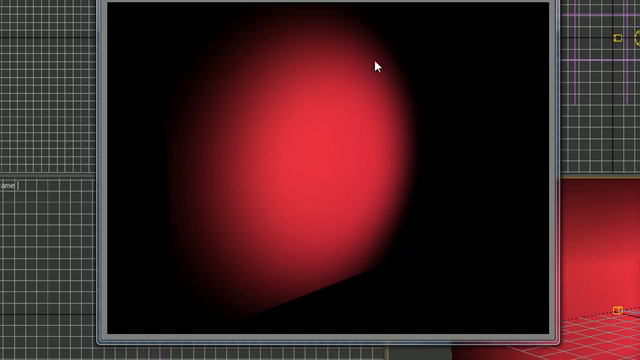
mouse_move(232, 156)
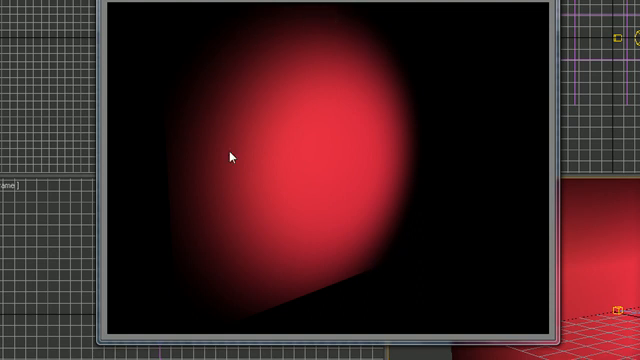
mouse_move(260, 204)
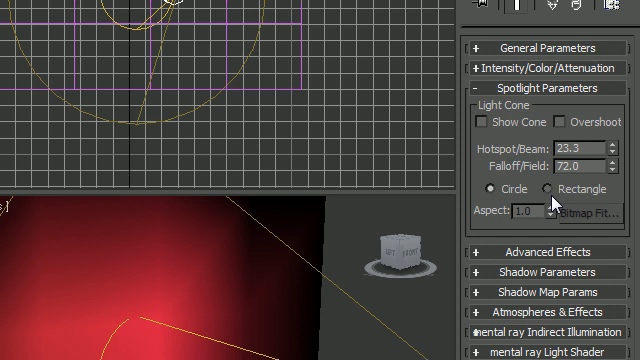
mouse_move(516, 178)
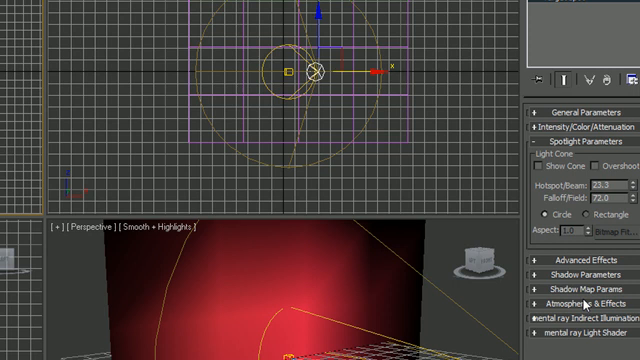
mouse_move(50, 294)
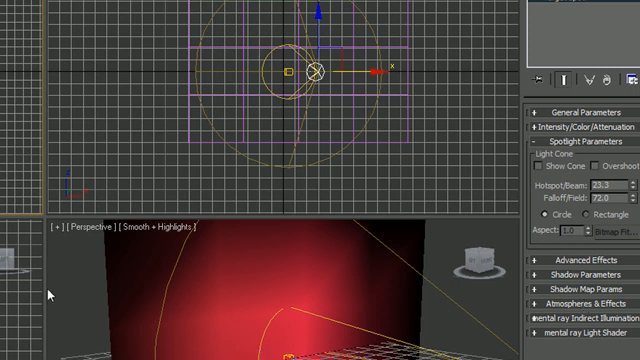